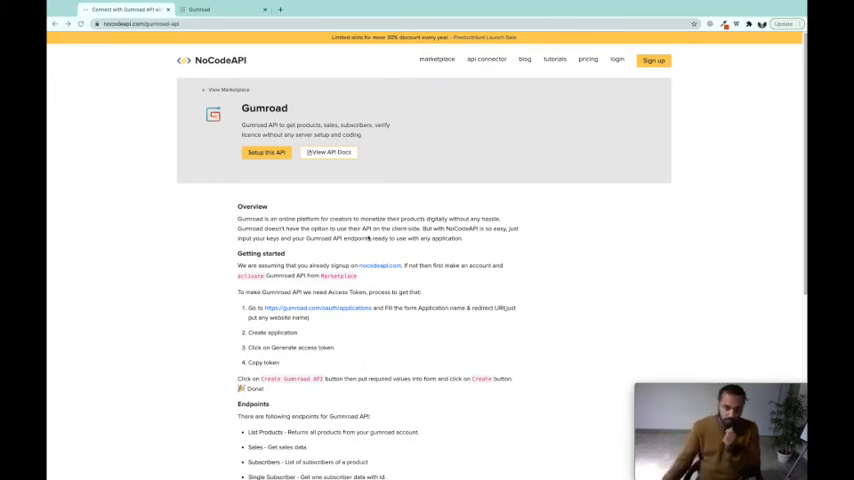
Name the new Classic product 'My software' and continue to Customize.
double_click(308, 126)
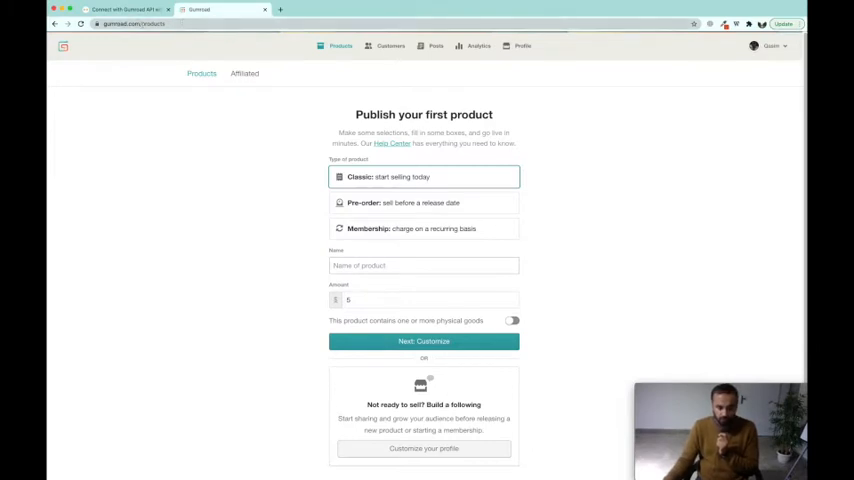
mouse_move(296, 194)
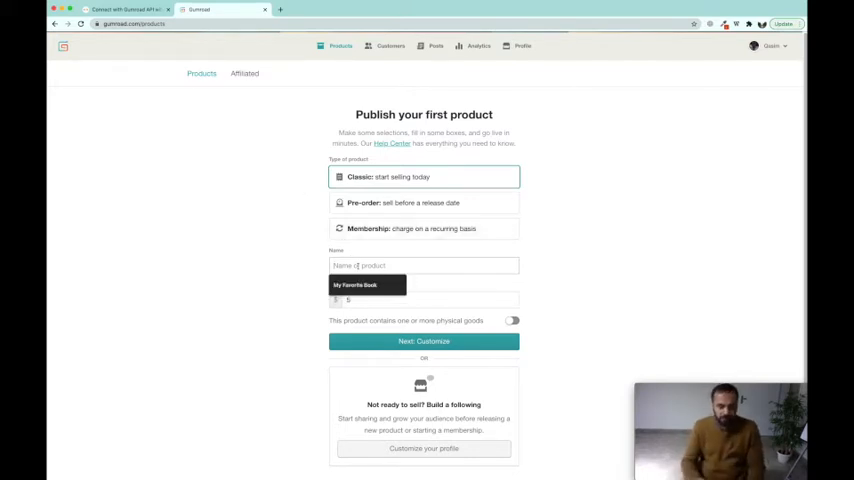
type("My software")
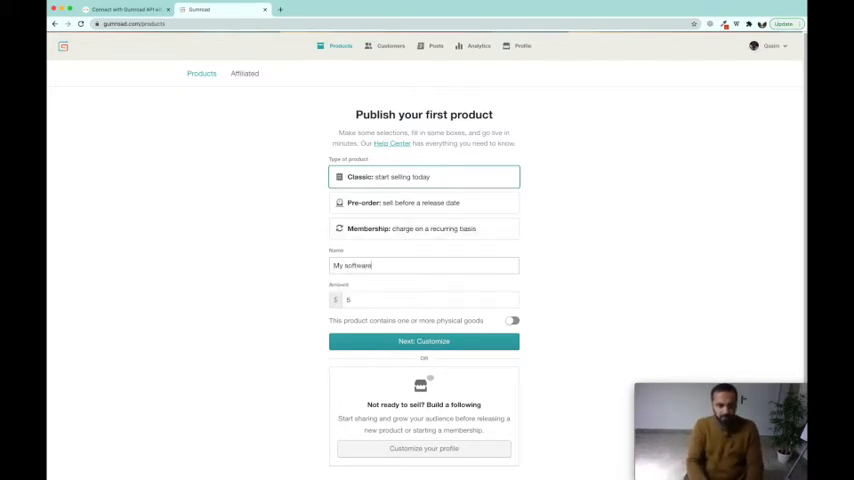
scroll("down", 3)
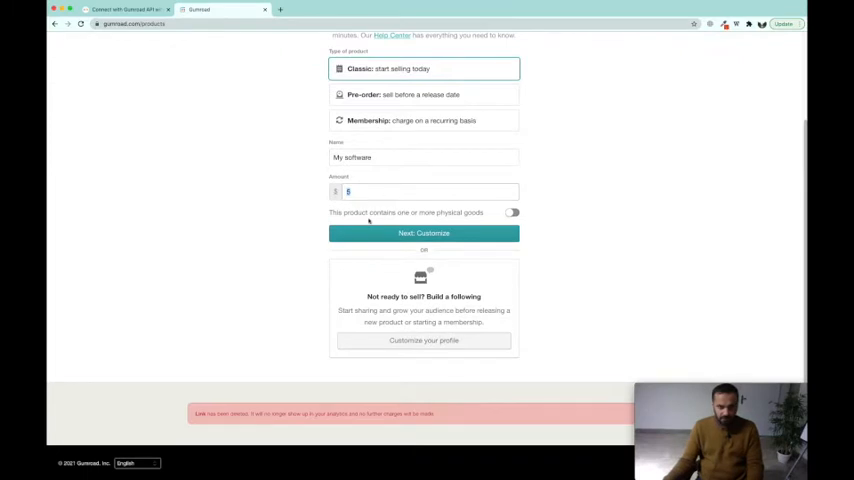
left_click(424, 232)
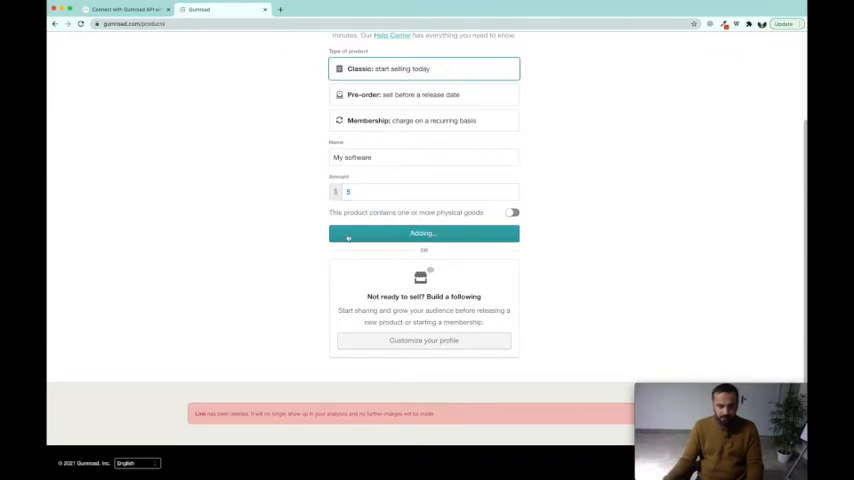
Enter a description for My software, keeping 'I want this!' as call to action.
left_click(424, 232)
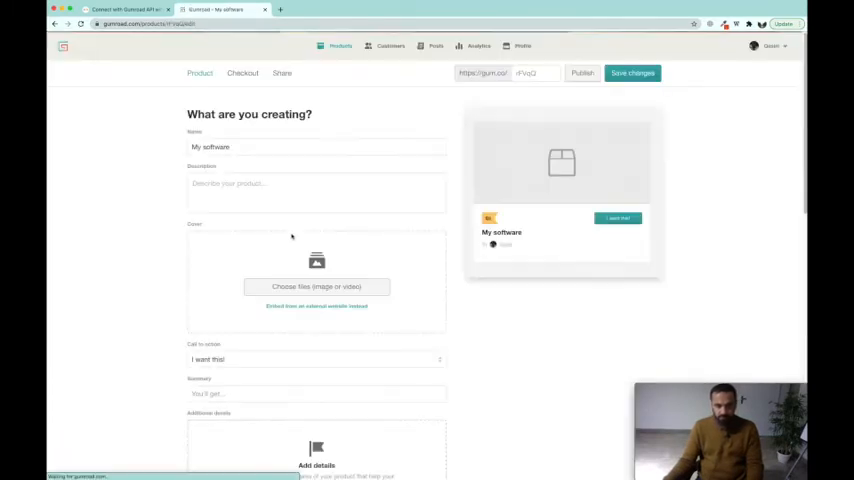
left_click(242, 188)
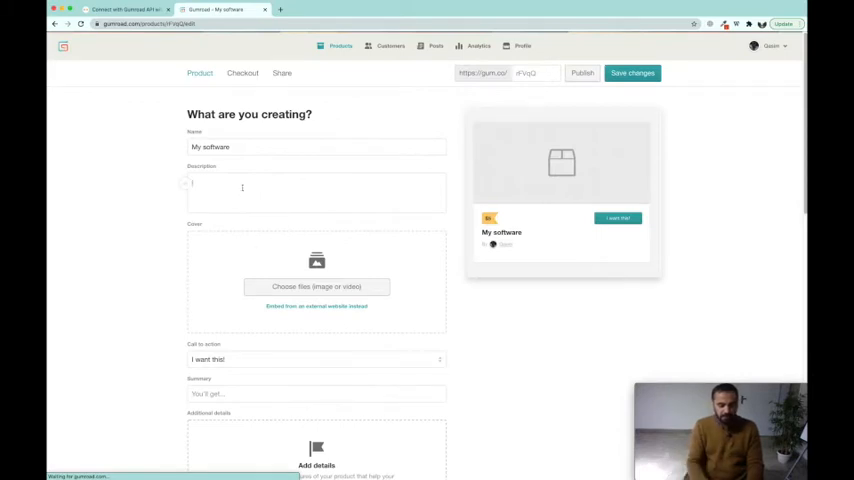
type("This is my software's des")
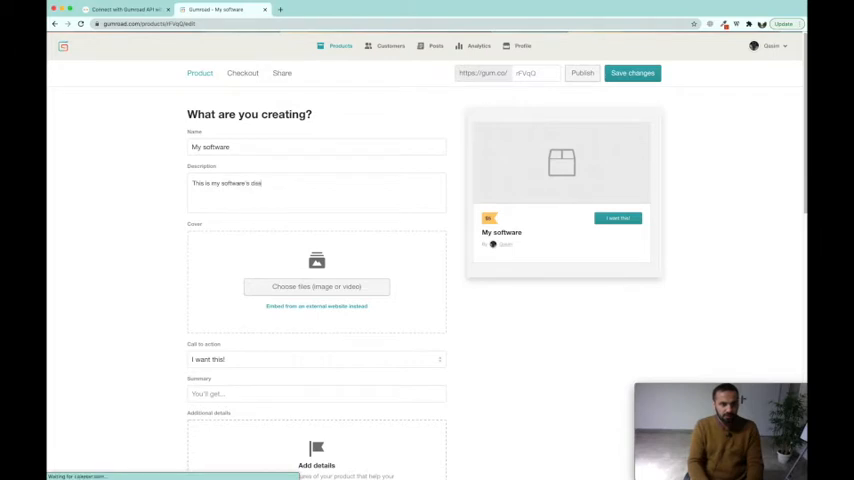
scroll("down", 3)
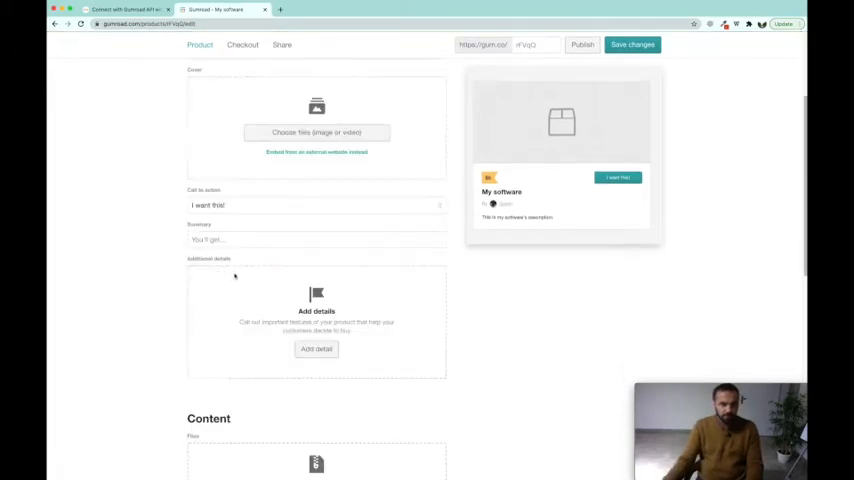
mouse_move(260, 228)
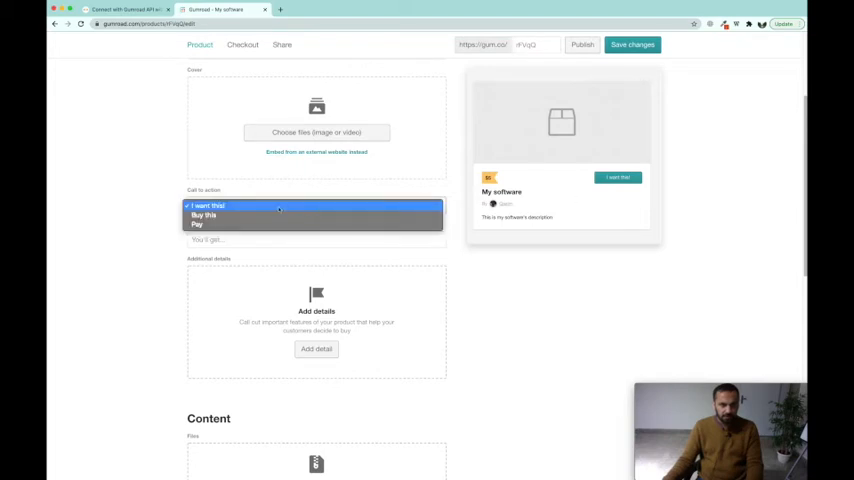
Enter the summary 'Please select the software and buy it'.
left_click(208, 204)
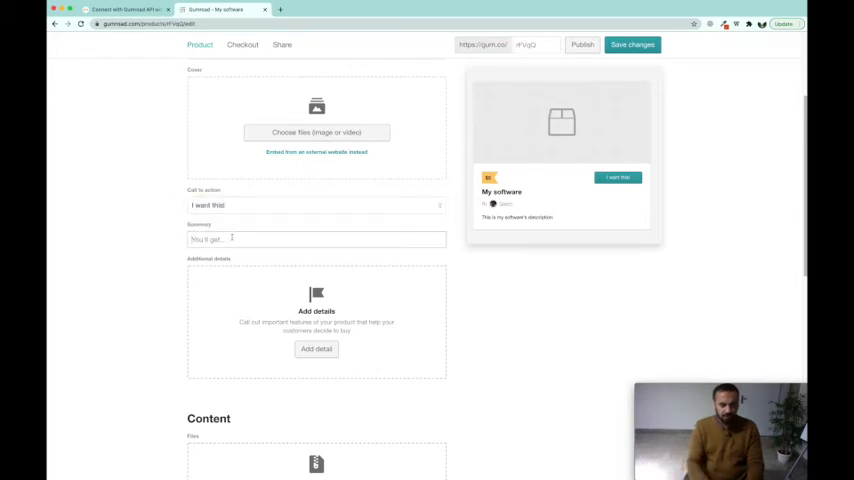
type("Please select the softw")
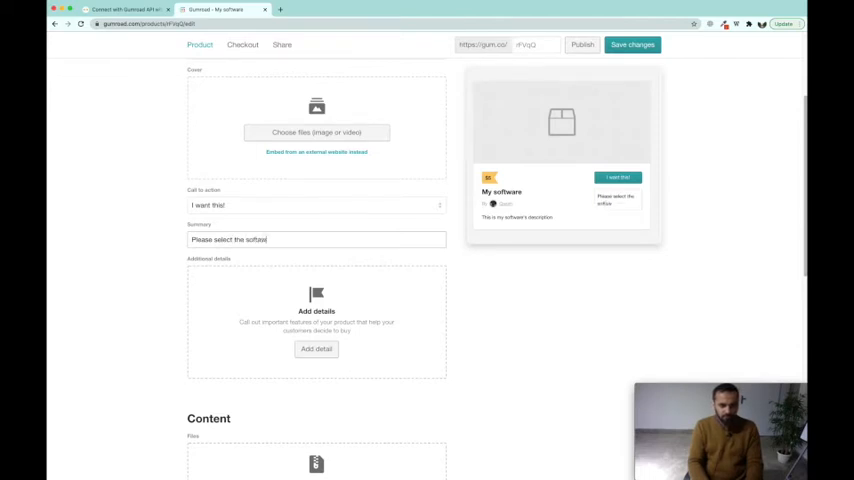
type("and buy it!")
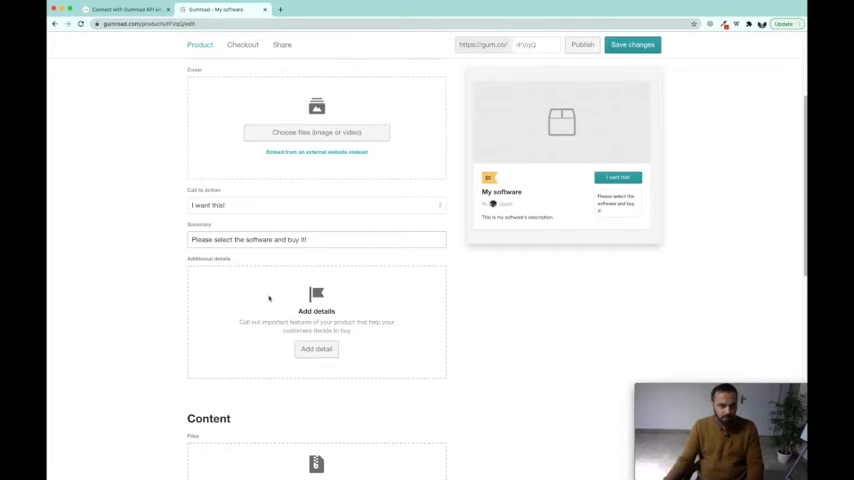
scroll("down", 3)
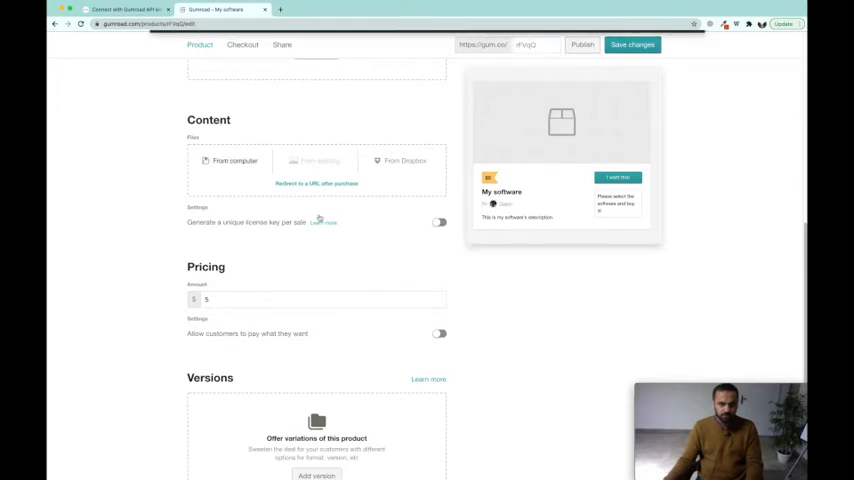
Upload a file from the computer as the product content and publish My software.
left_click(232, 160)
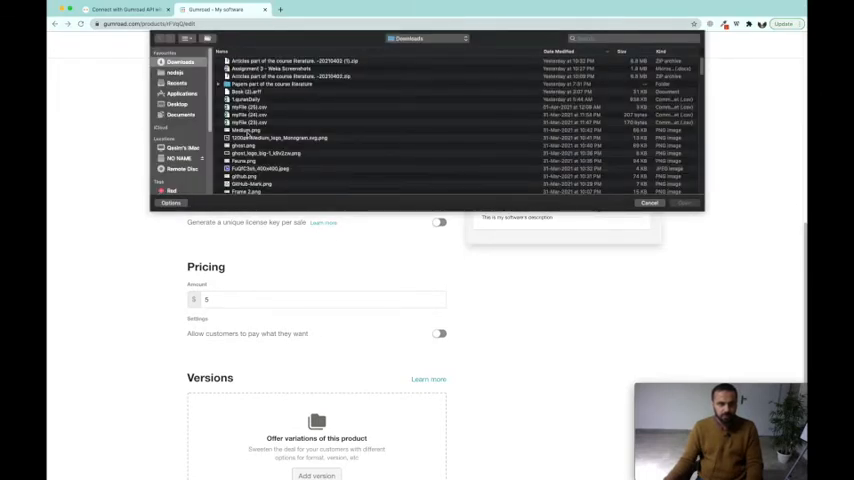
left_click(684, 204)
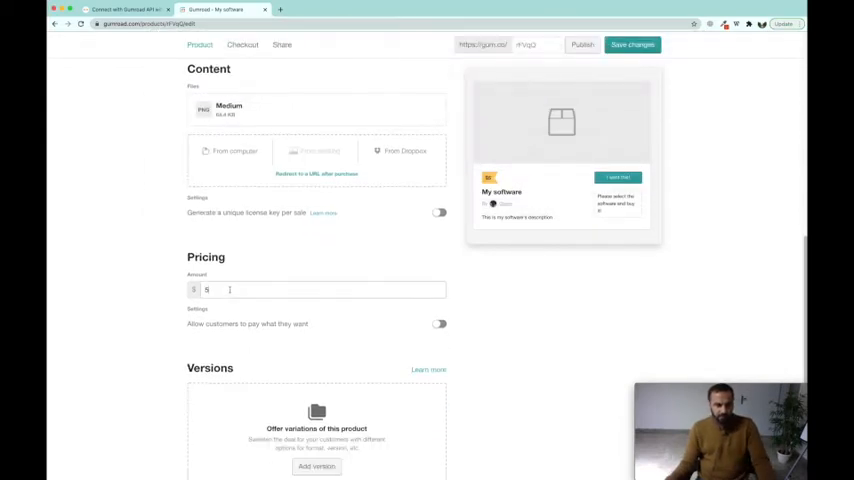
scroll("down", 3)
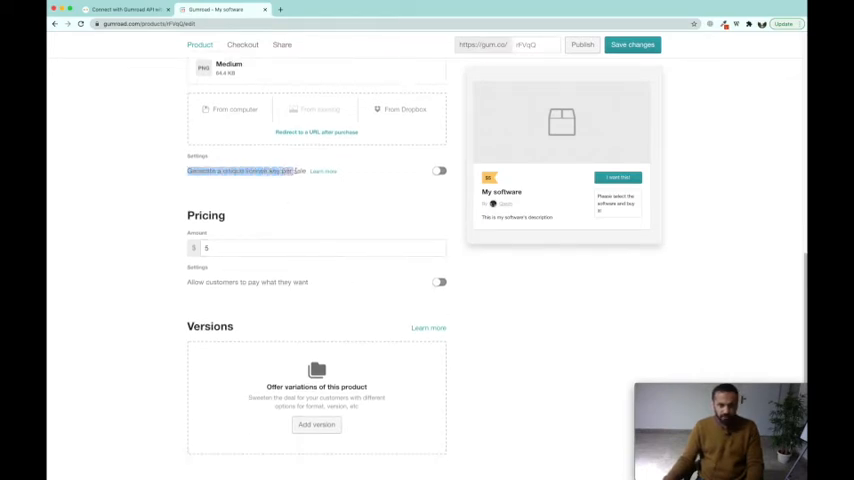
scroll("down", 3)
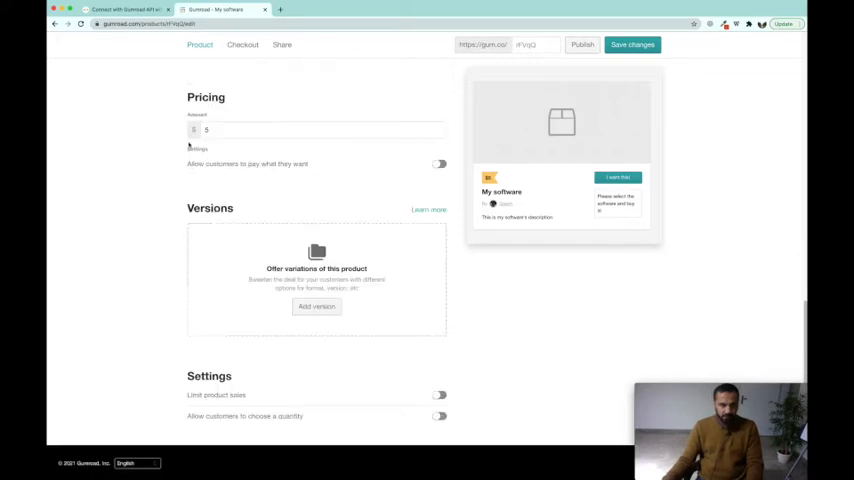
double_click(284, 164)
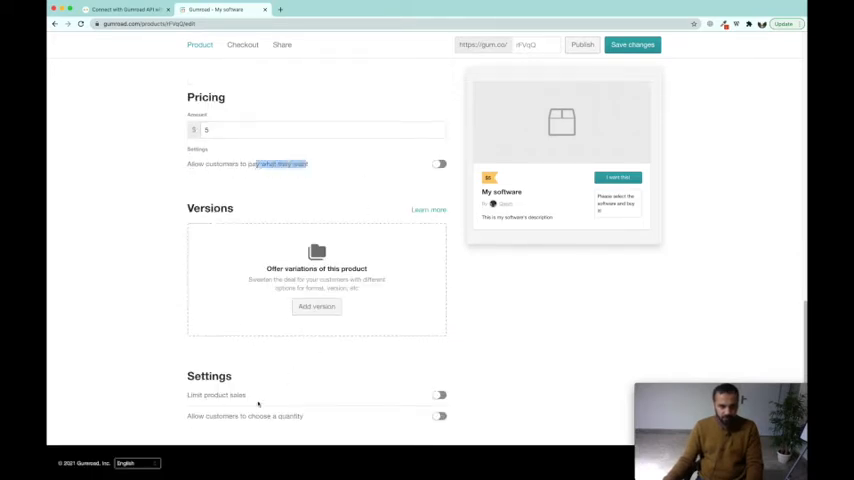
left_click(438, 396)
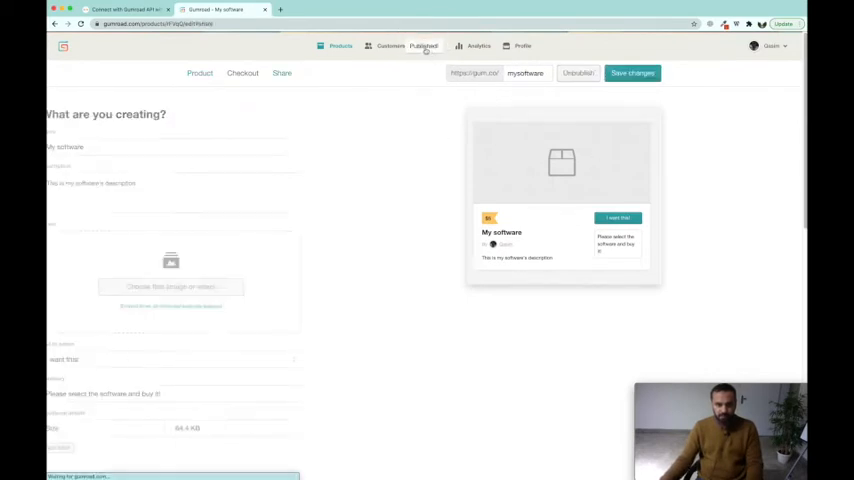
View the Share page for My software, then return to the NoCodeAPI Gumroad page.
left_click(282, 72)
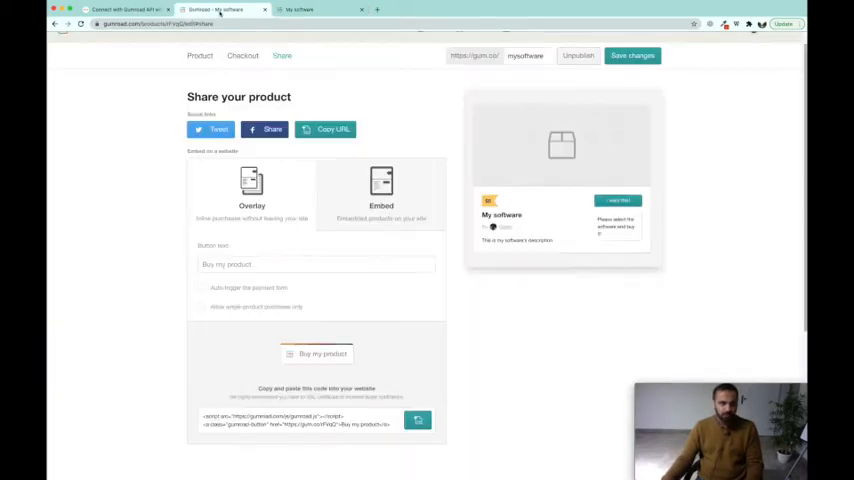
left_click(120, 8)
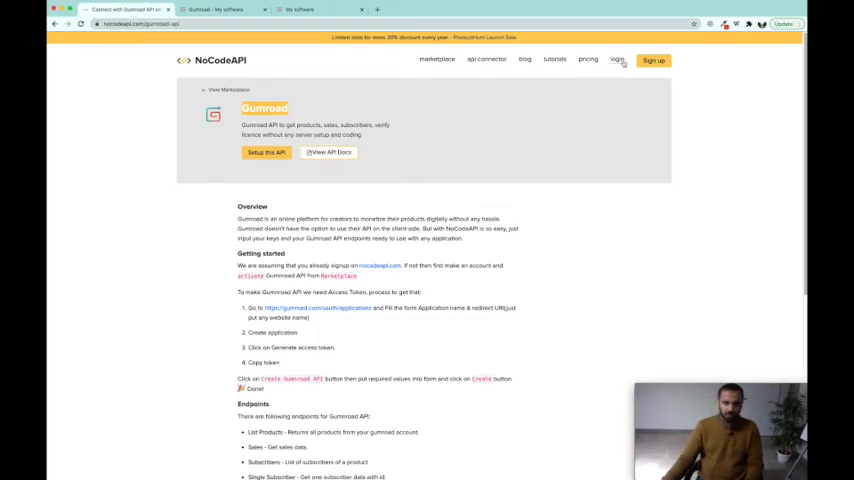
Search the marketplace for 'gumroad', open the integration and choose Make Gumroad API.
left_click(616, 60)
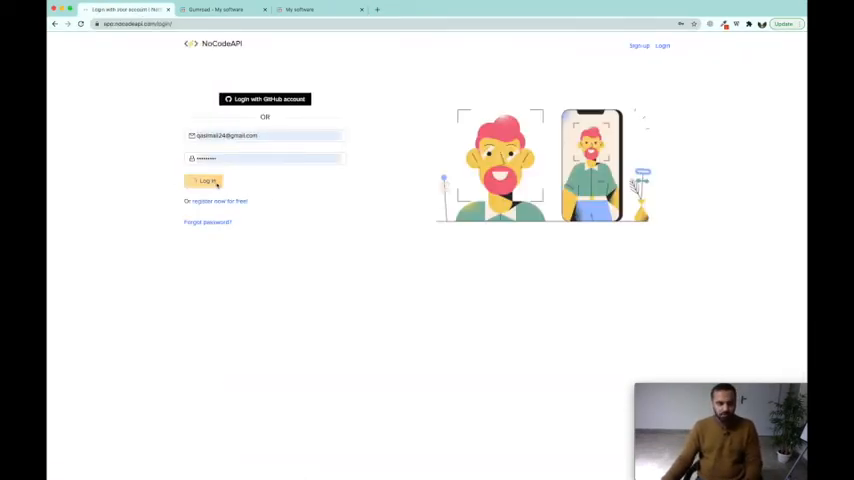
left_click(204, 180)
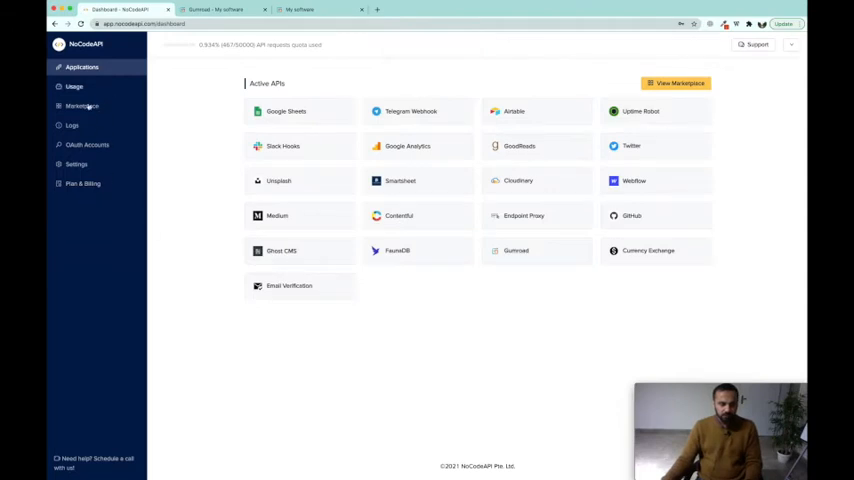
left_click(82, 106)
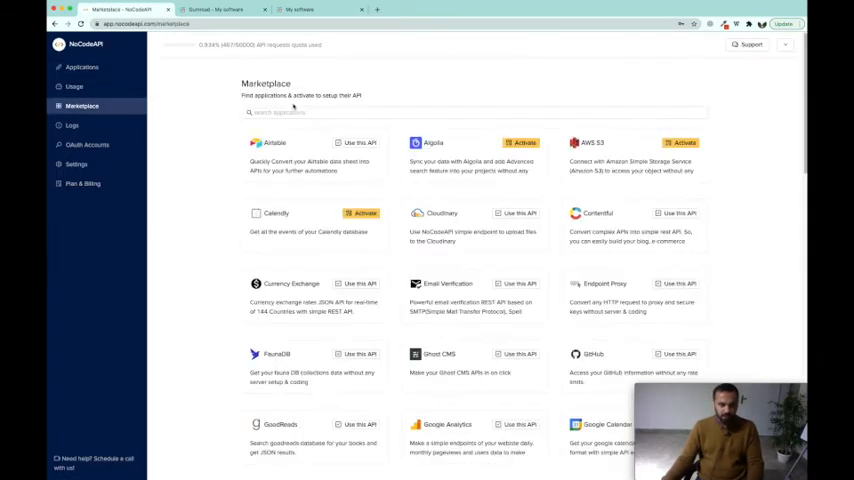
type("gumroad")
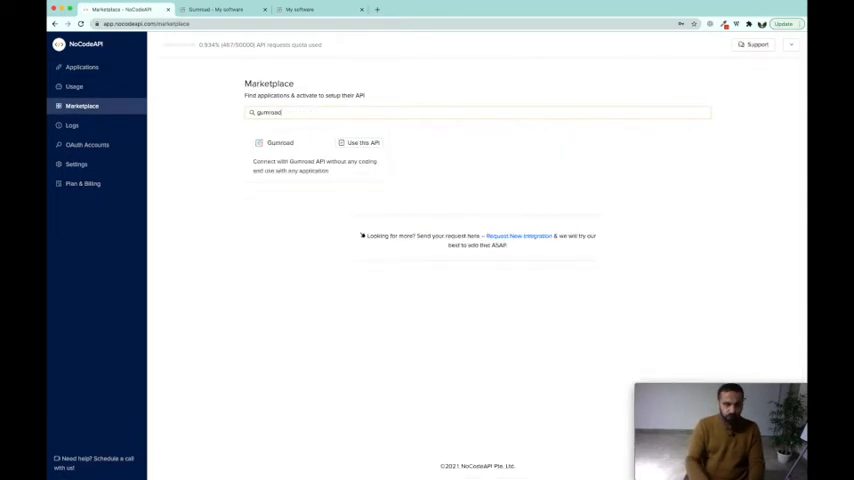
left_click(364, 144)
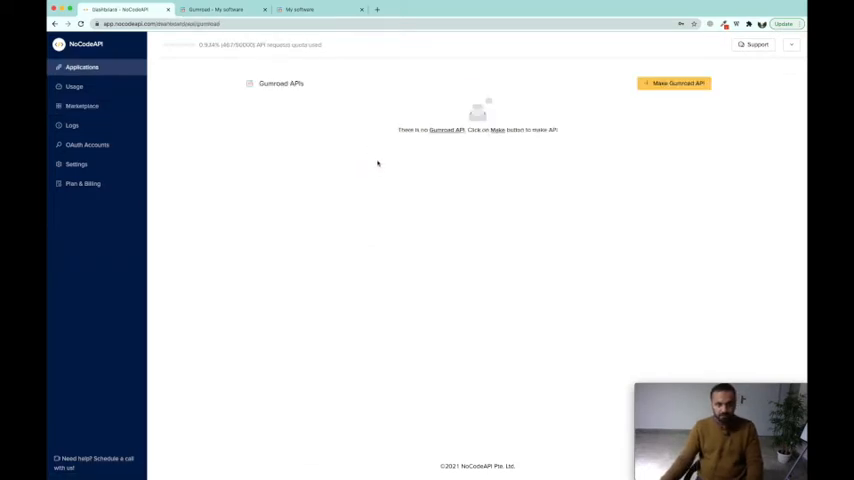
left_click(672, 84)
type("demo_app")
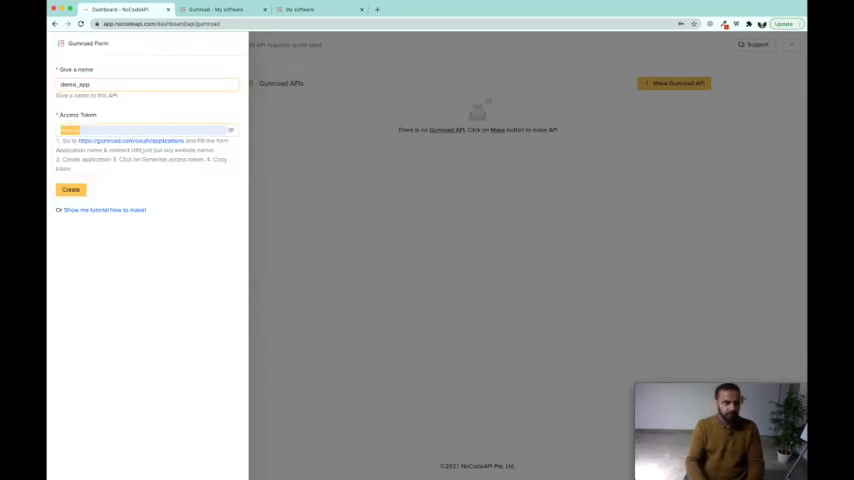
Create a Gumroad application 'demo_app' with a redirect URI and generate its access token.
left_click(72, 190)
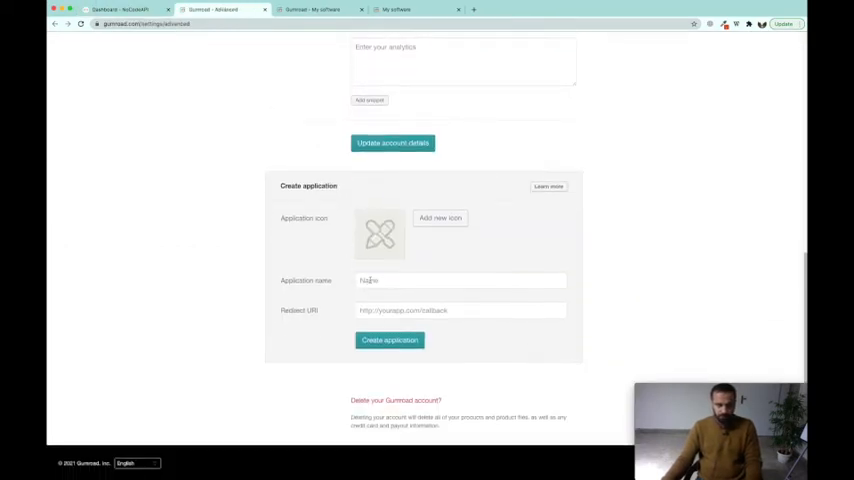
type("demo_app")
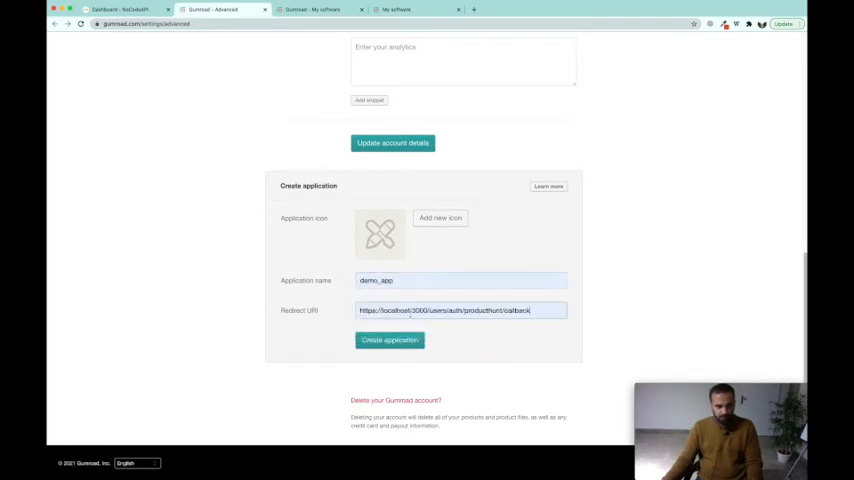
left_click(388, 340)
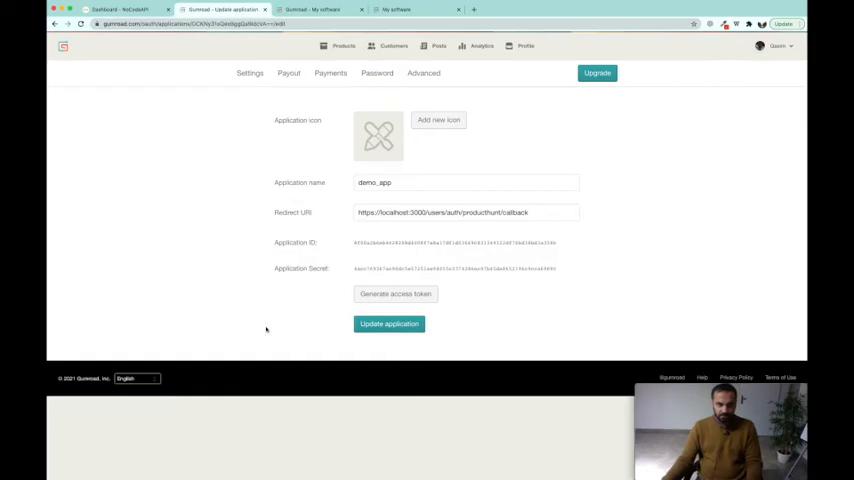
left_click(396, 292)
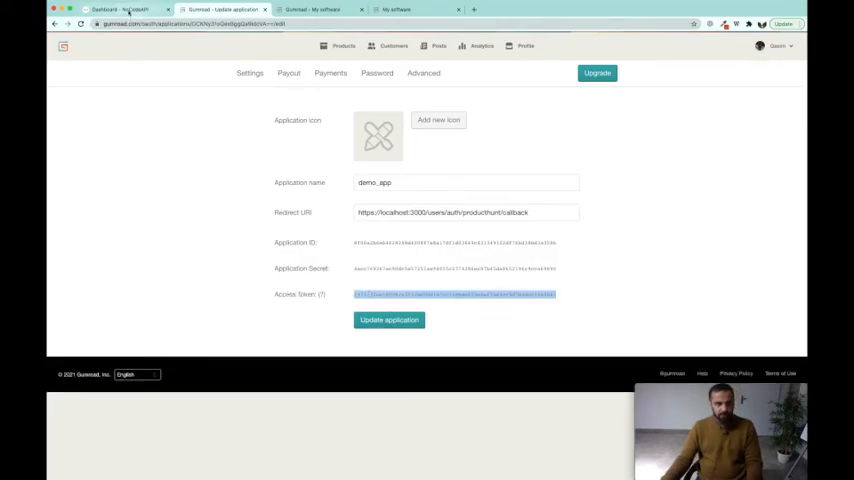
Create the Gumroad API 'demo_app' from the token and test the List Products endpoint.
left_click(120, 8)
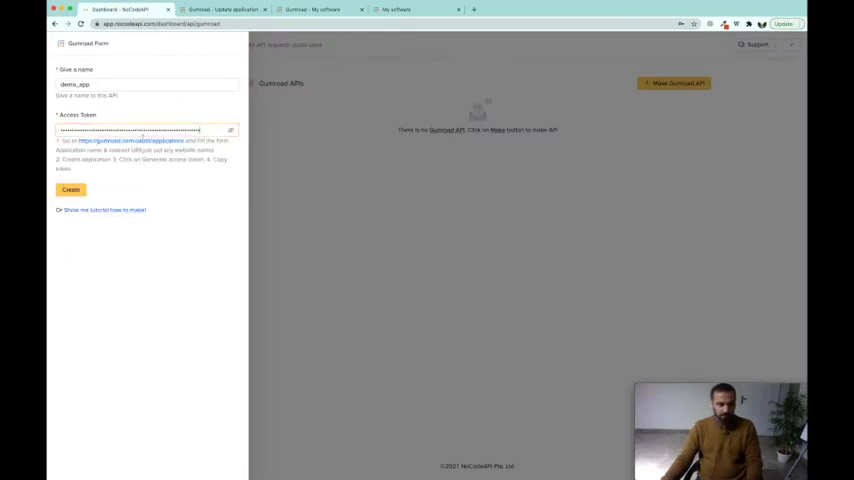
left_click(72, 190)
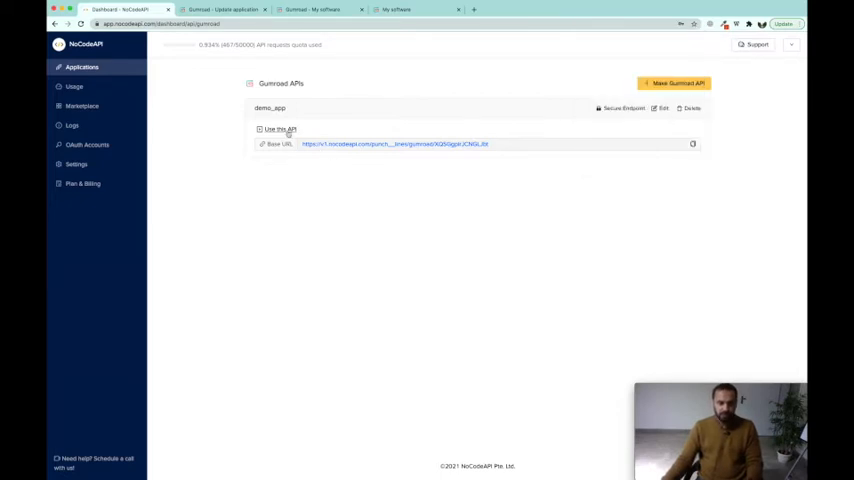
left_click(280, 128)
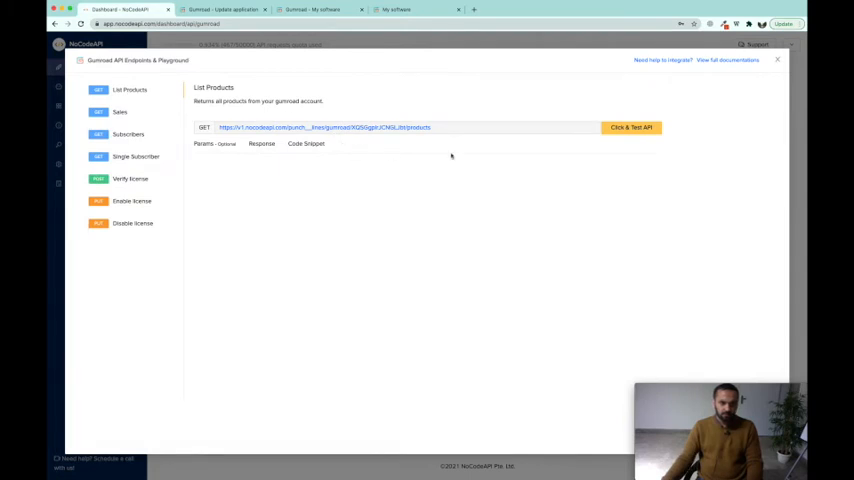
left_click(630, 128)
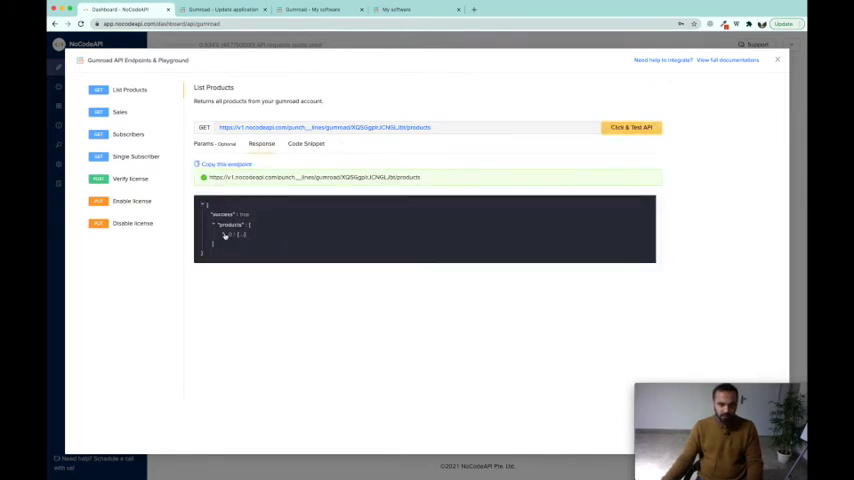
Test the Sales endpoint, then view the Subscribers and Single Subscriber endpoints.
left_click(118, 112)
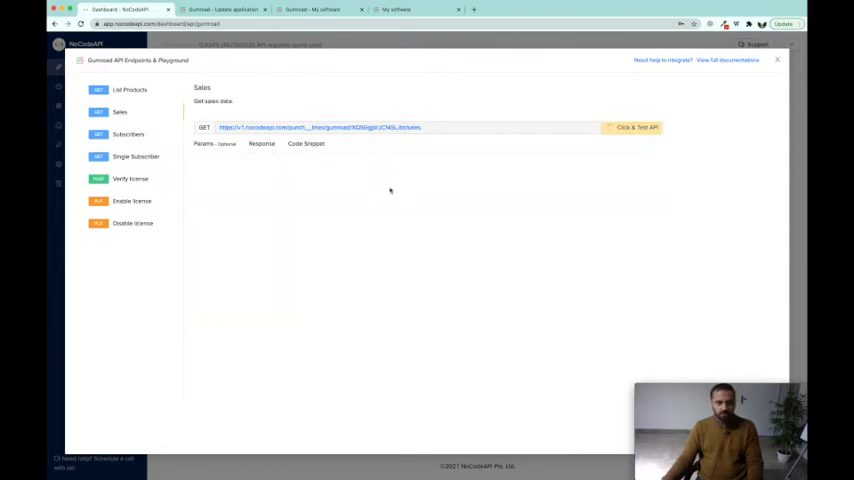
left_click(630, 128)
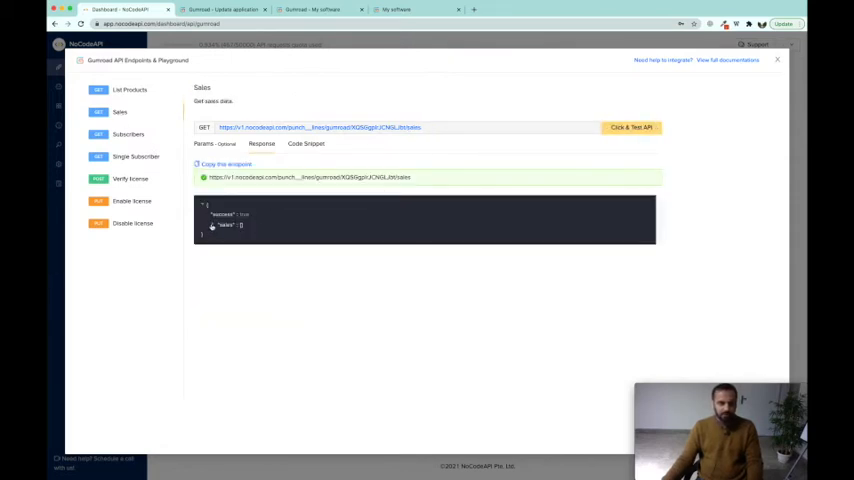
left_click(128, 132)
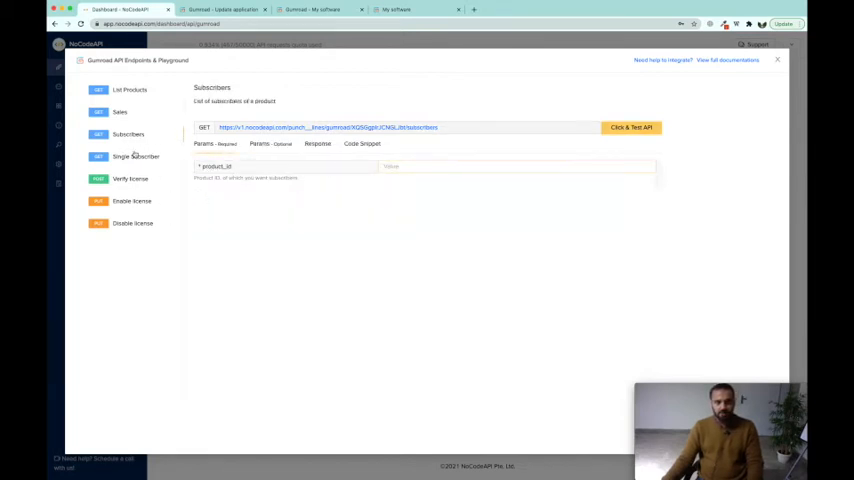
left_click(136, 156)
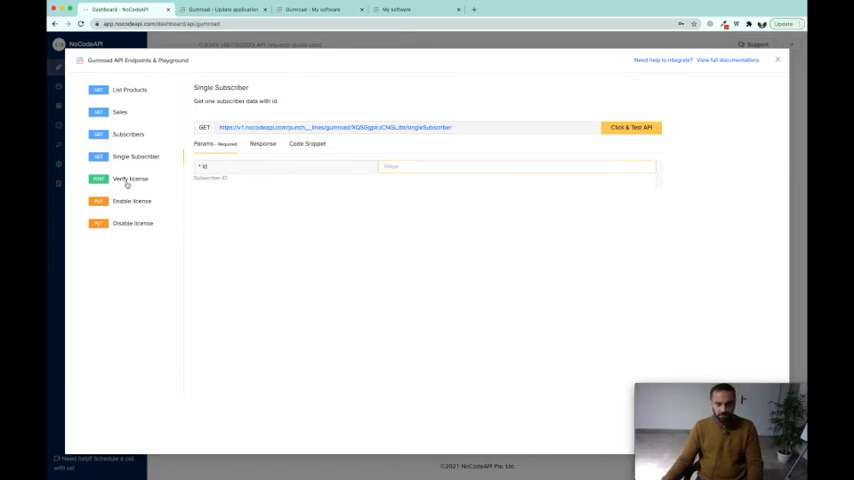
View the Verify license endpoint's permalink example, then switch to the My software product page.
left_click(130, 180)
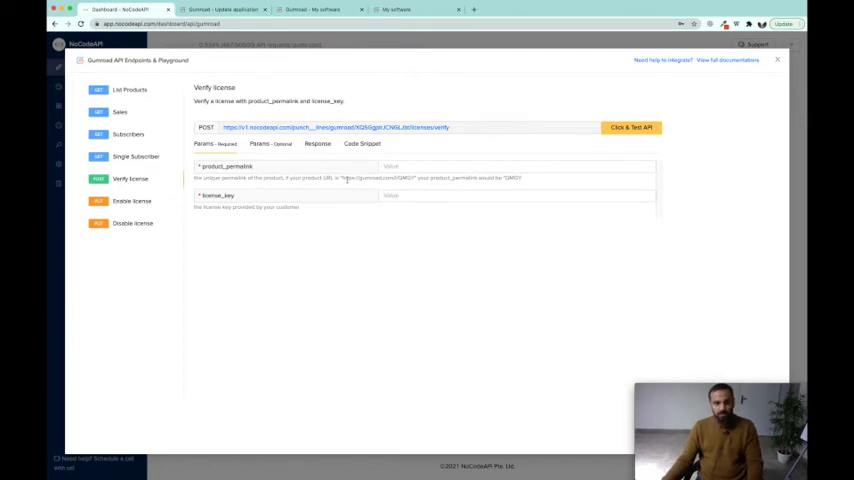
double_click(376, 178)
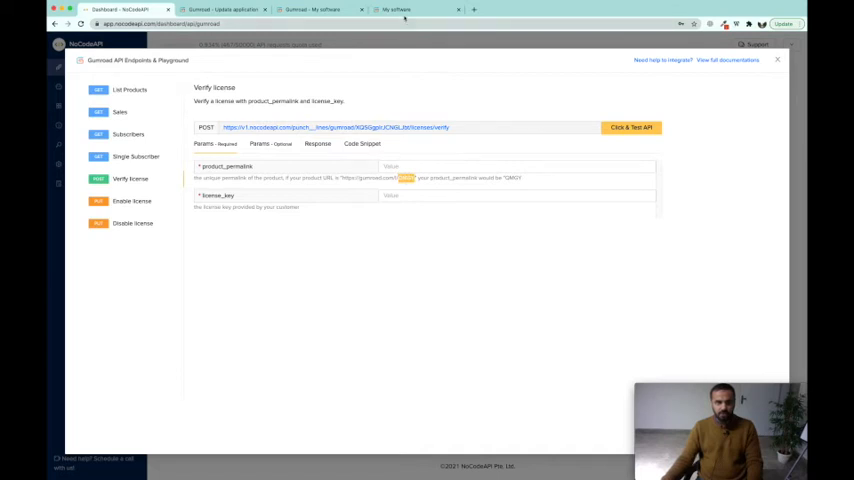
left_click(396, 8)
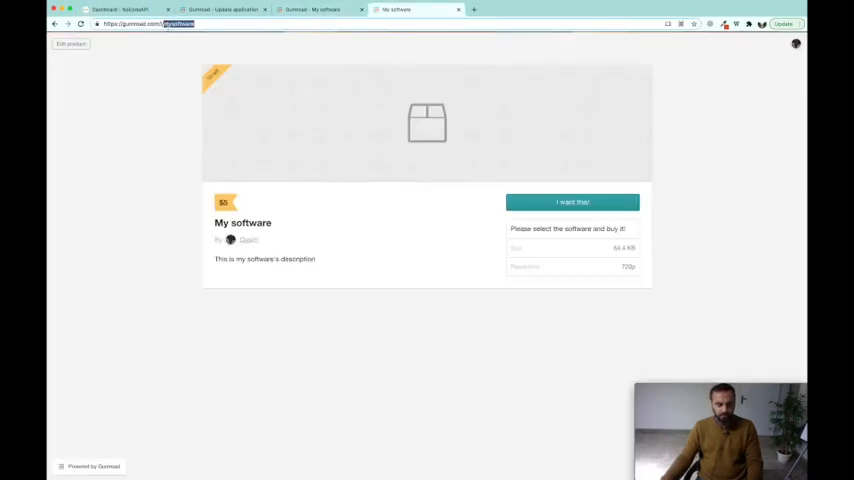
Note the product permalink from the address bar and start checkout via 'I want this!'.
left_click(116, 8)
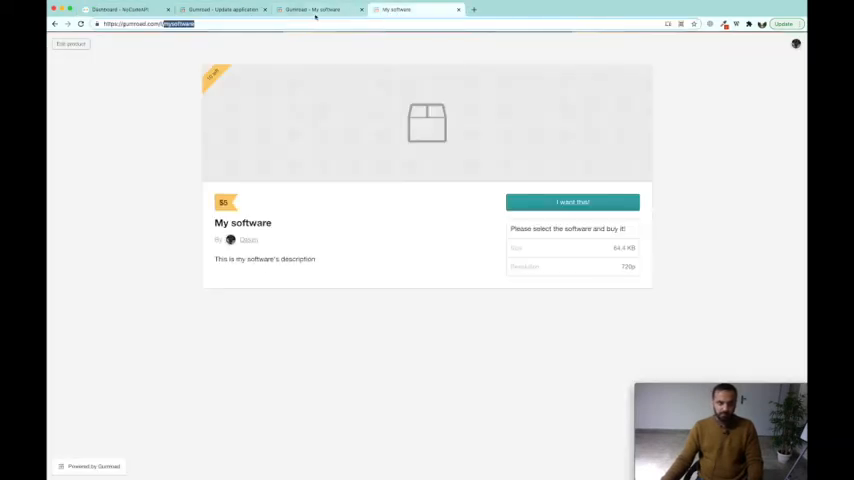
left_click(572, 200)
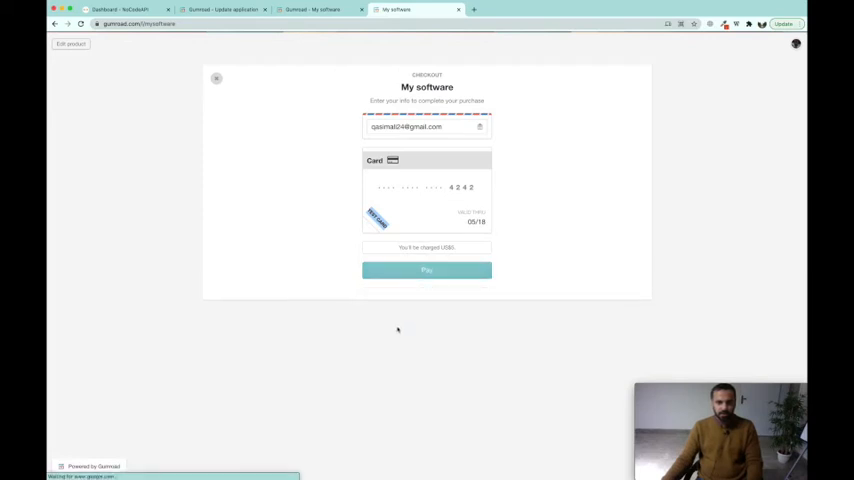
Pay with the test card and open the purchased content showing the download and license key.
left_click(426, 270)
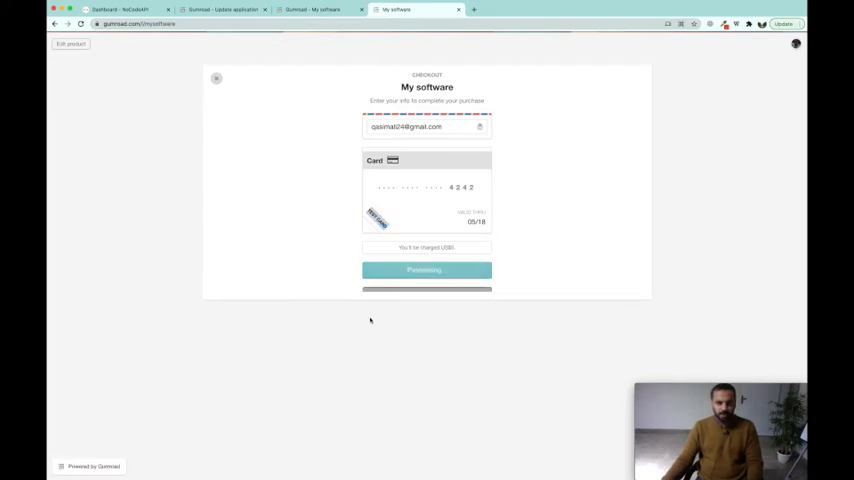
left_click(428, 270)
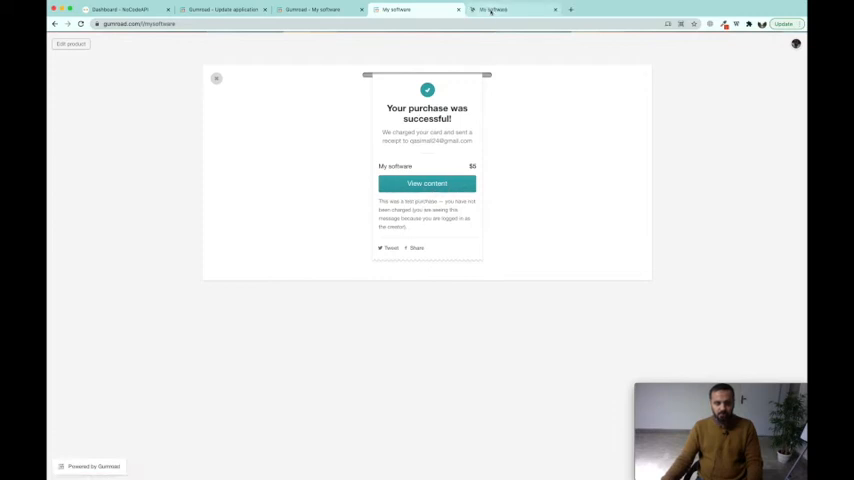
left_click(428, 184)
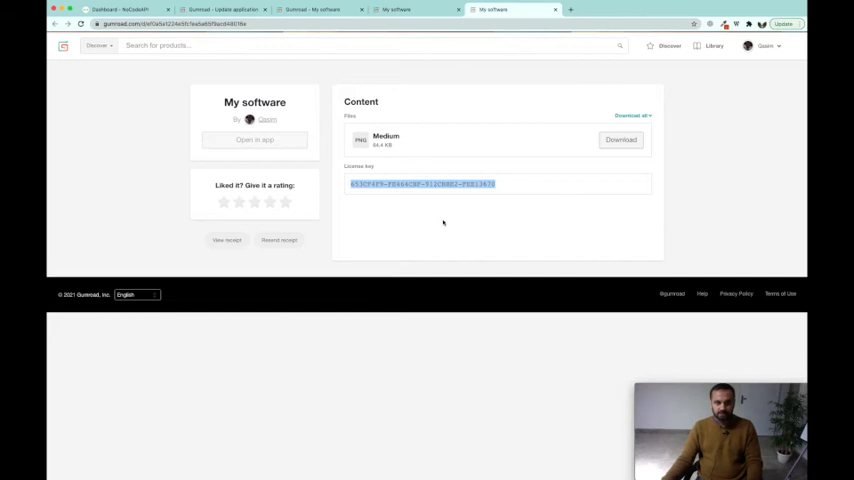
mouse_move(376, 202)
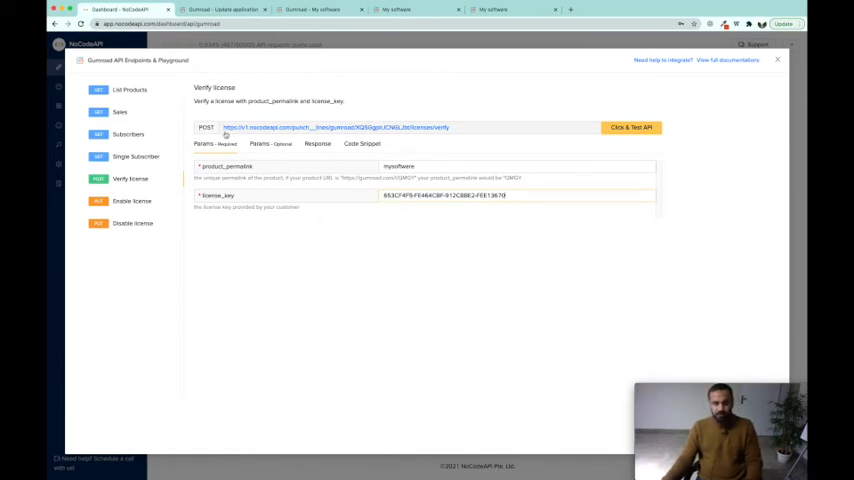
mouse_move(380, 204)
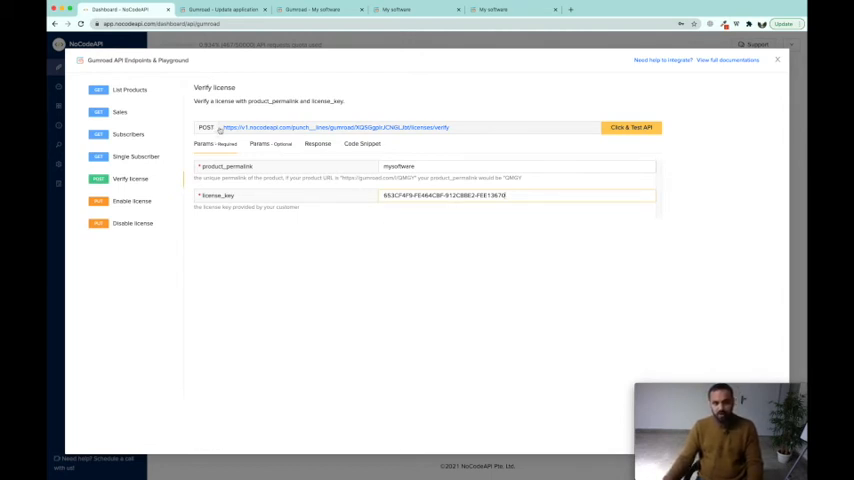
mouse_move(562, 158)
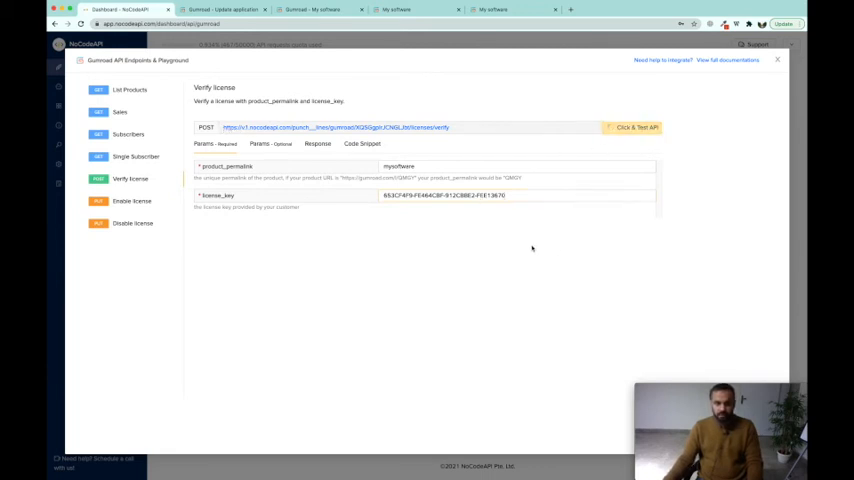
Run the Verify license request and scroll through the returned purchase details, then back to Params.
left_click(630, 128)
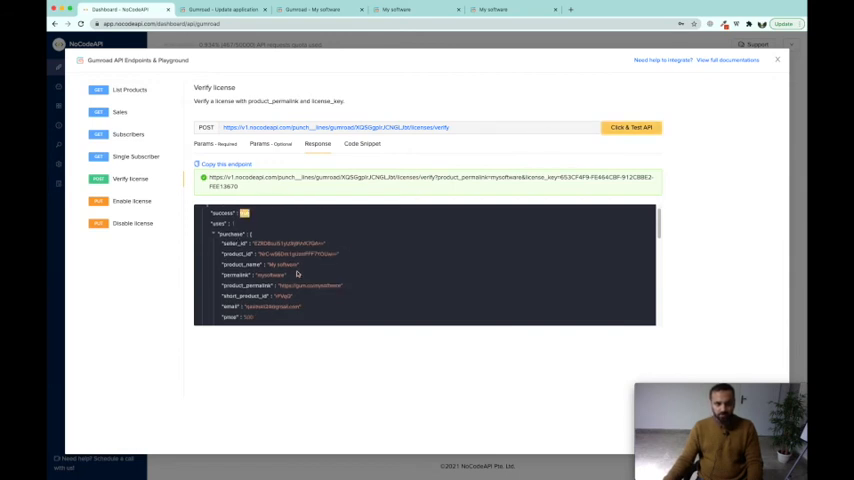
scroll("down", 3)
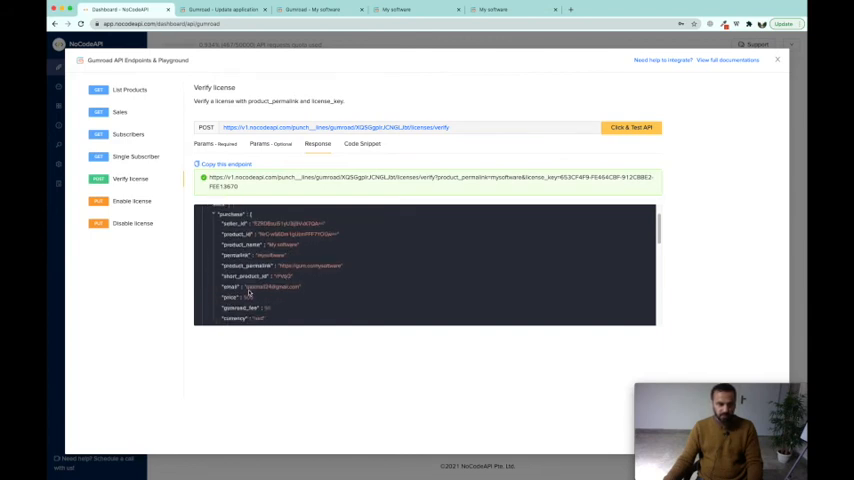
scroll("down", 3)
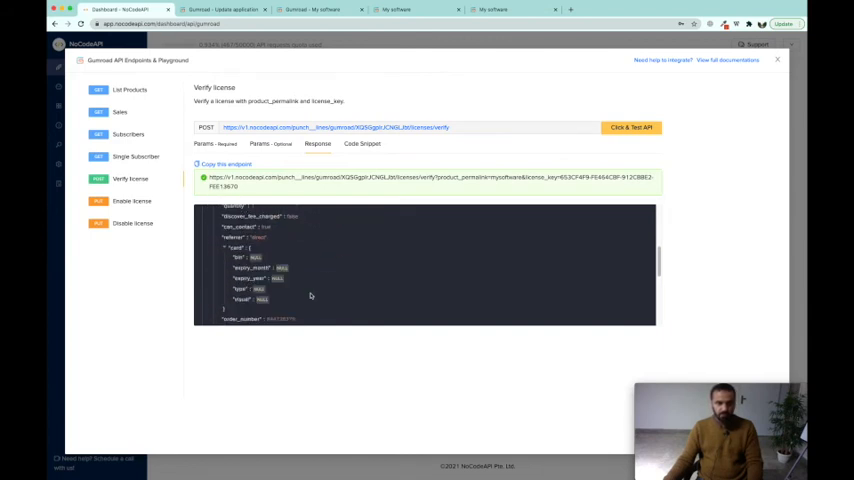
scroll("down", 3)
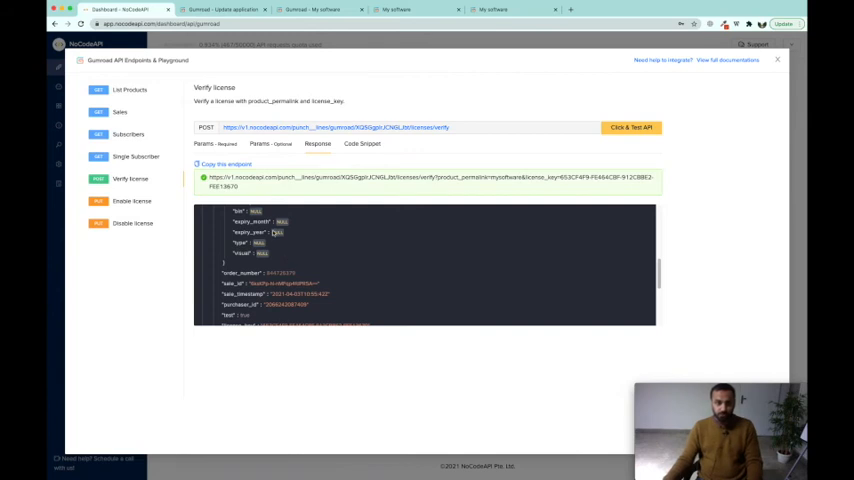
left_click(214, 144)
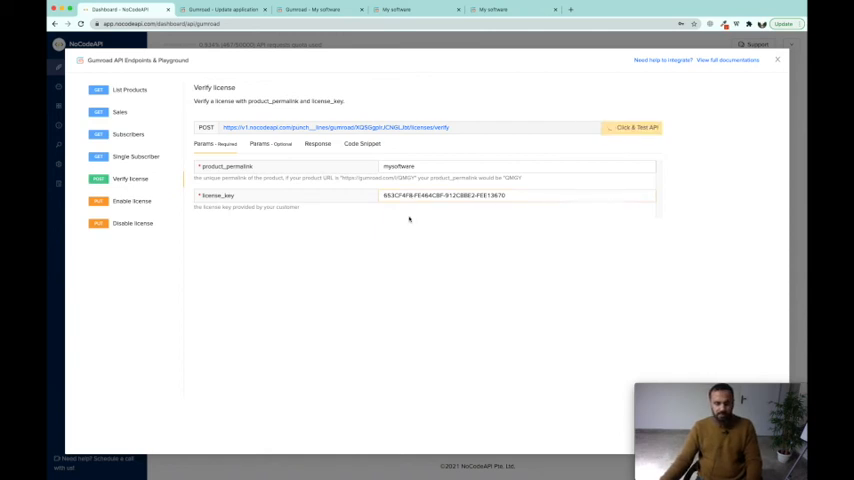
left_click(632, 128)
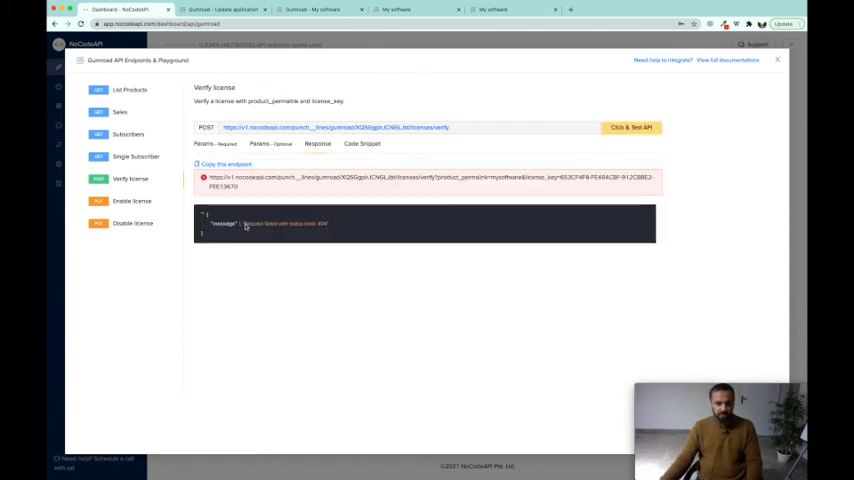
left_click(214, 144)
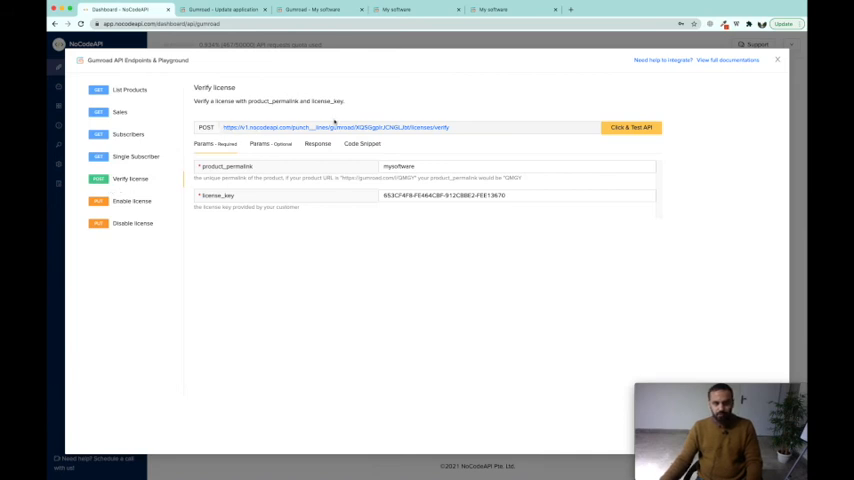
left_click(510, 196)
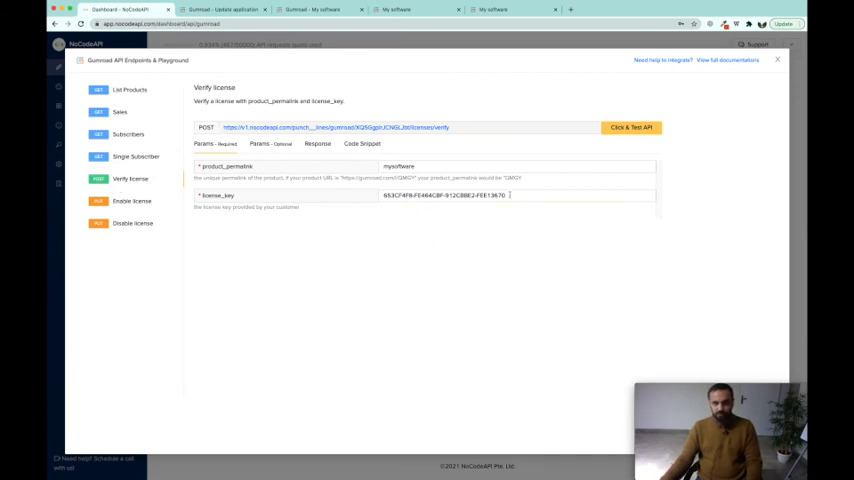
triple_click(444, 196)
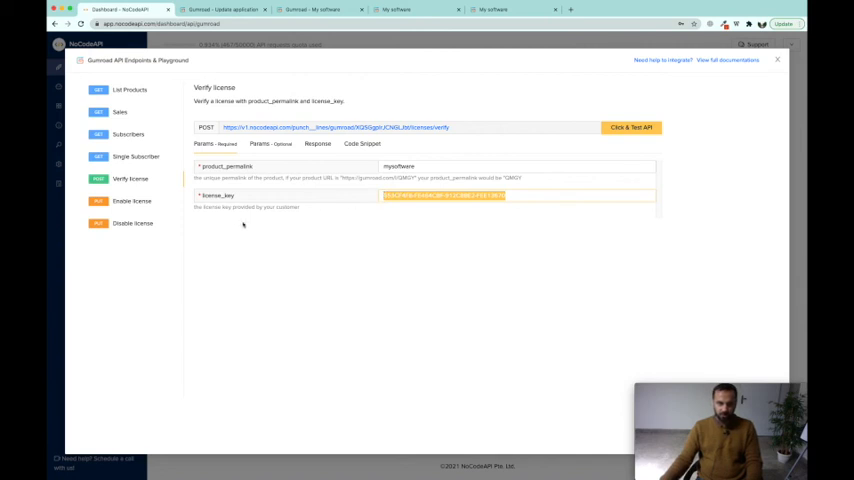
Run Enable license with the product permalink and license key, returning the purchase details.
left_click(132, 200)
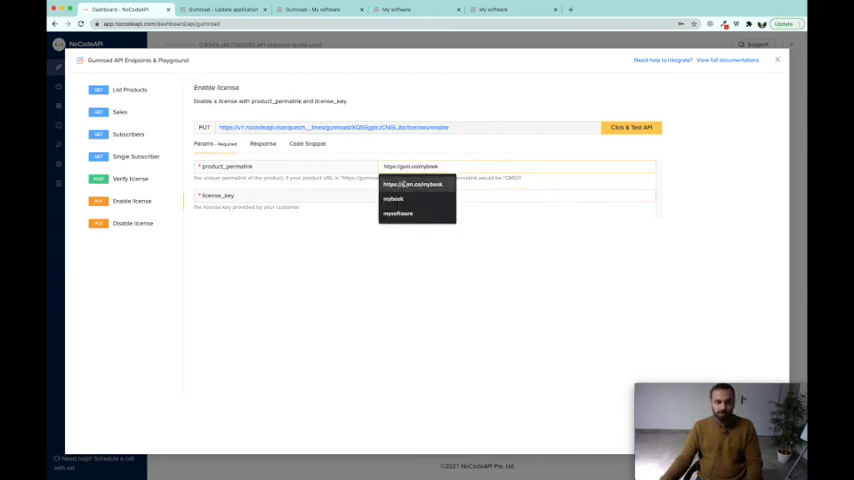
left_click(396, 212)
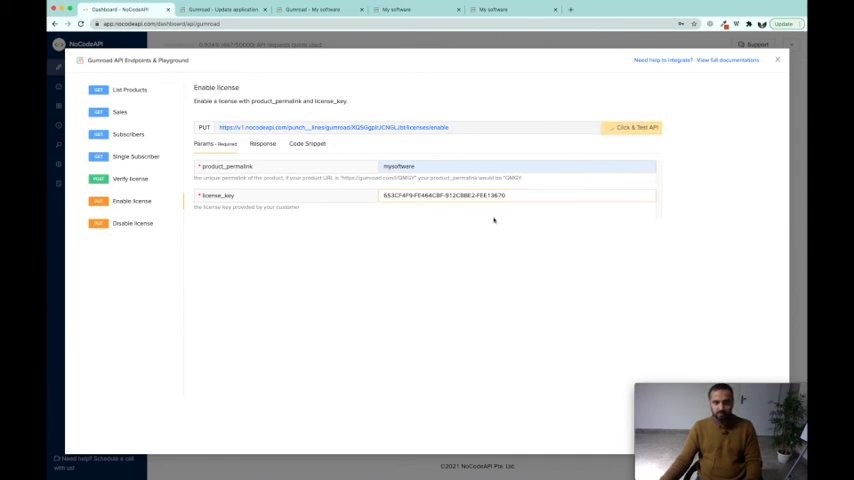
left_click(632, 128)
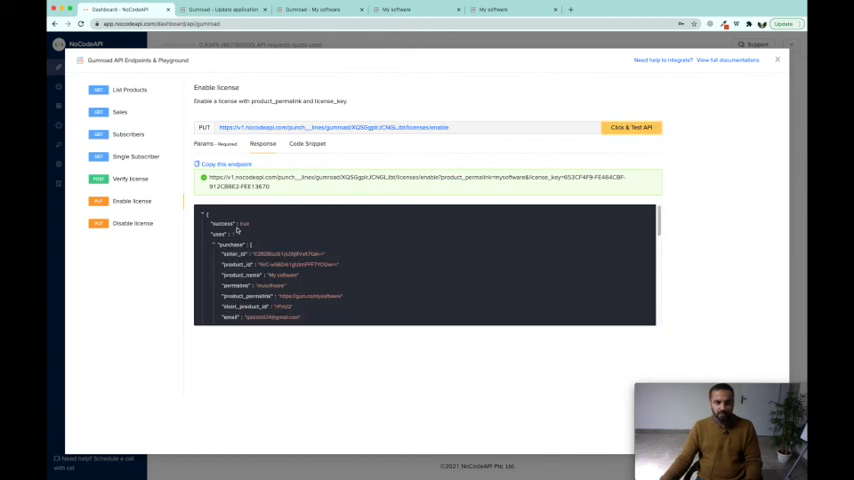
Run Disable license with the same permalink and key, returning the purchase details.
left_click(132, 224)
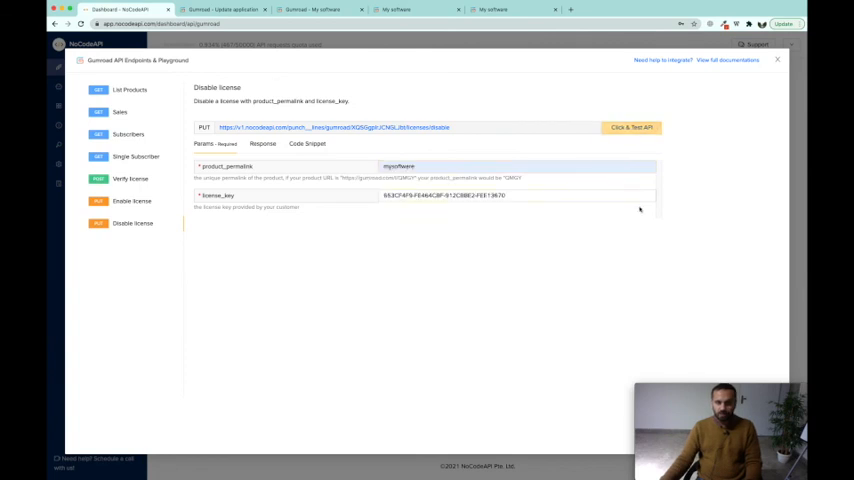
left_click(632, 128)
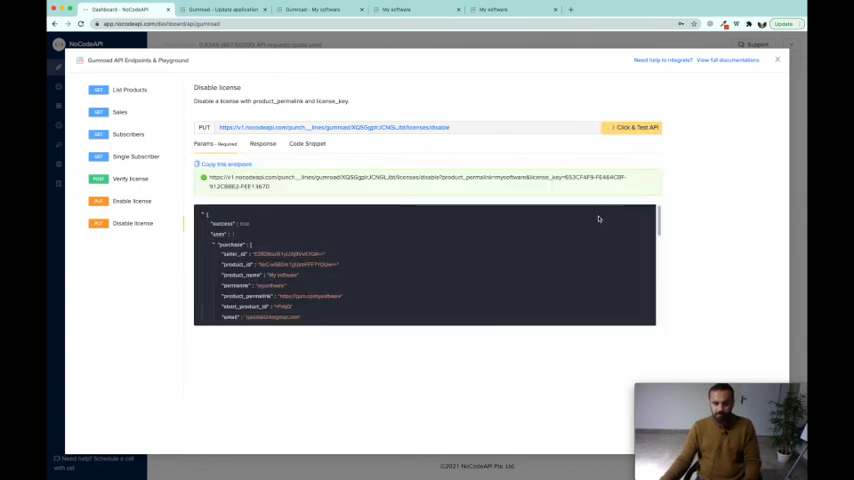
mouse_move(288, 308)
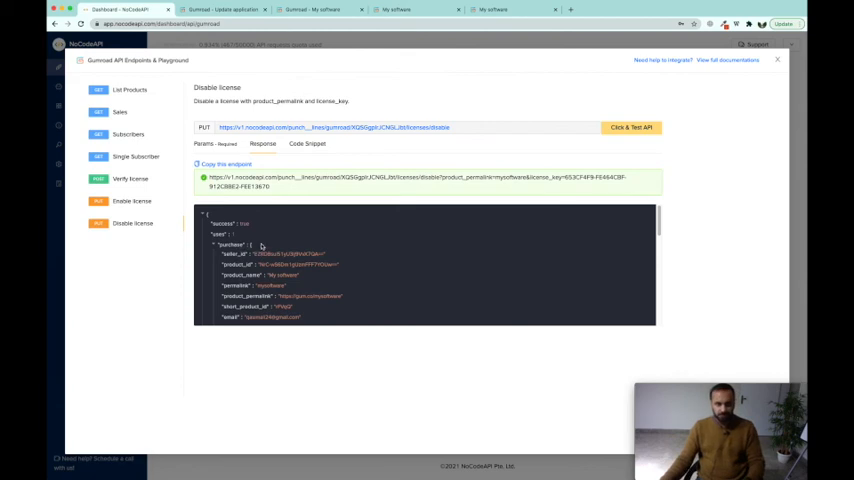
mouse_move(180, 232)
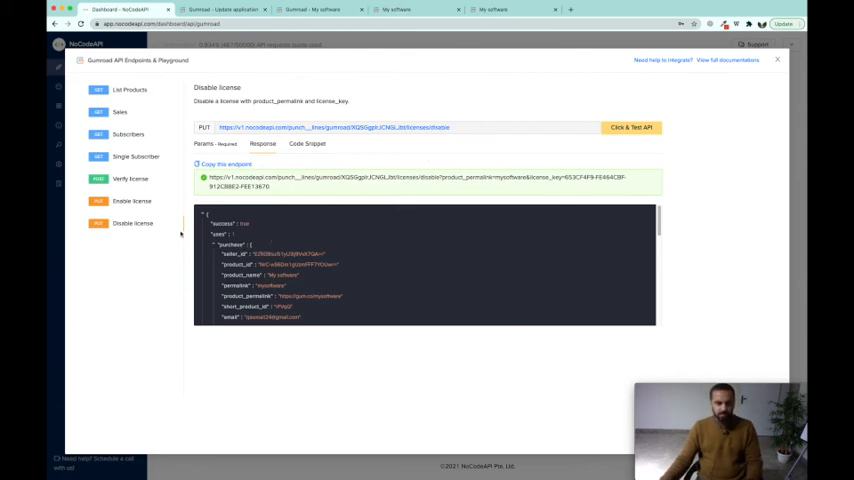
Re-run Verify license to see it now fail, then close the playground to the Gumroad APIs list.
left_click(130, 178)
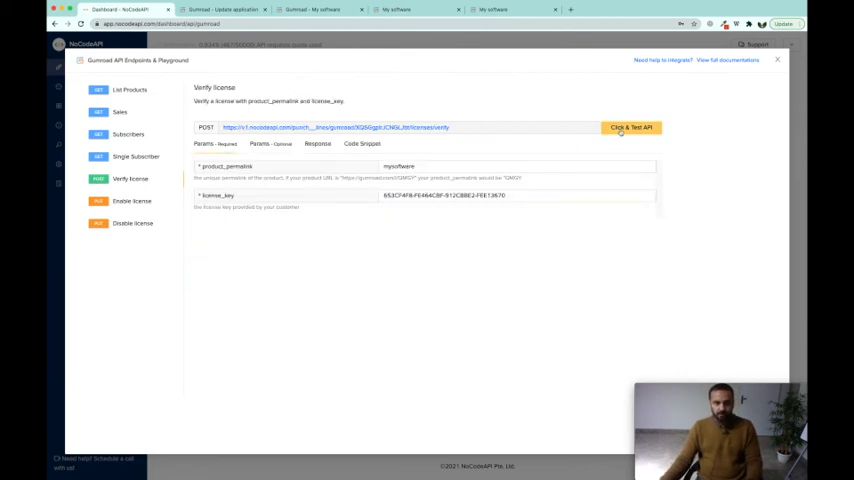
left_click(632, 128)
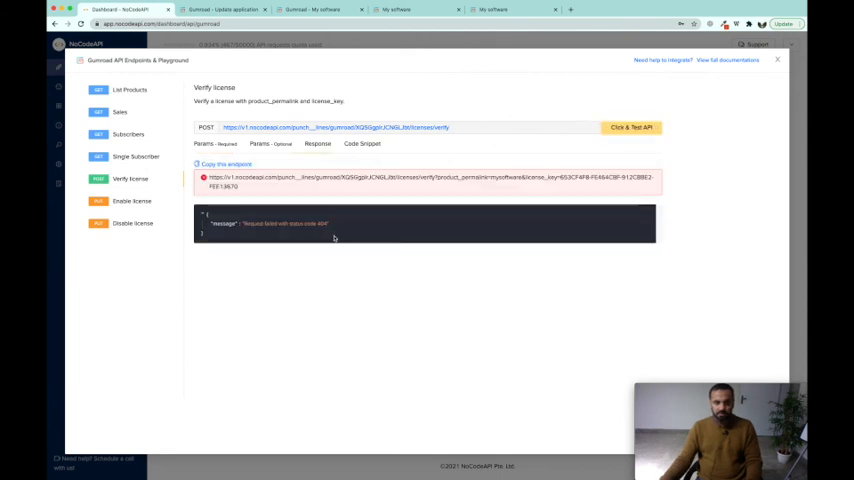
mouse_move(244, 226)
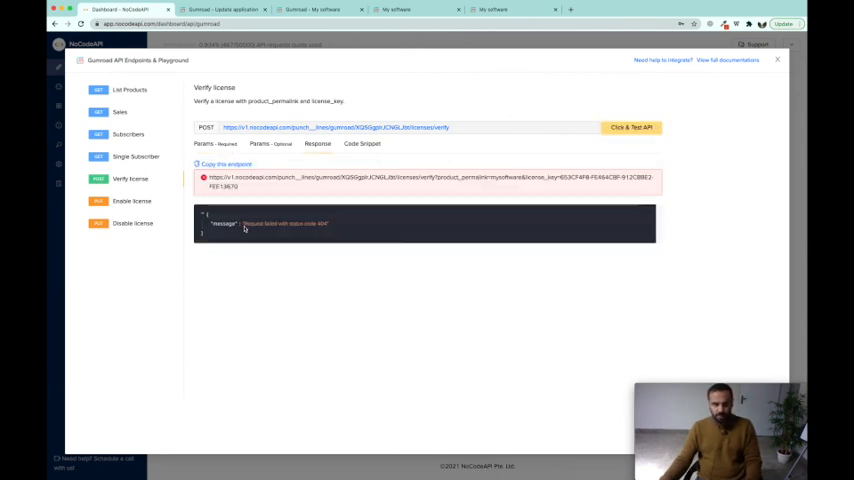
left_click(776, 60)
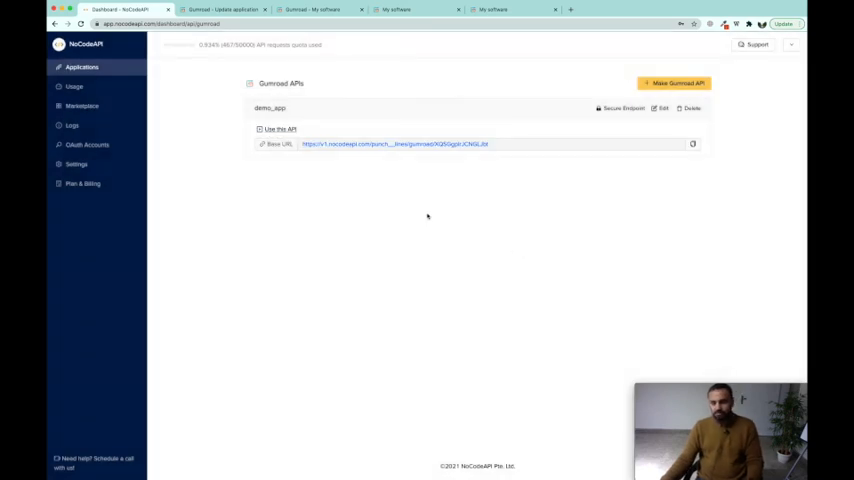